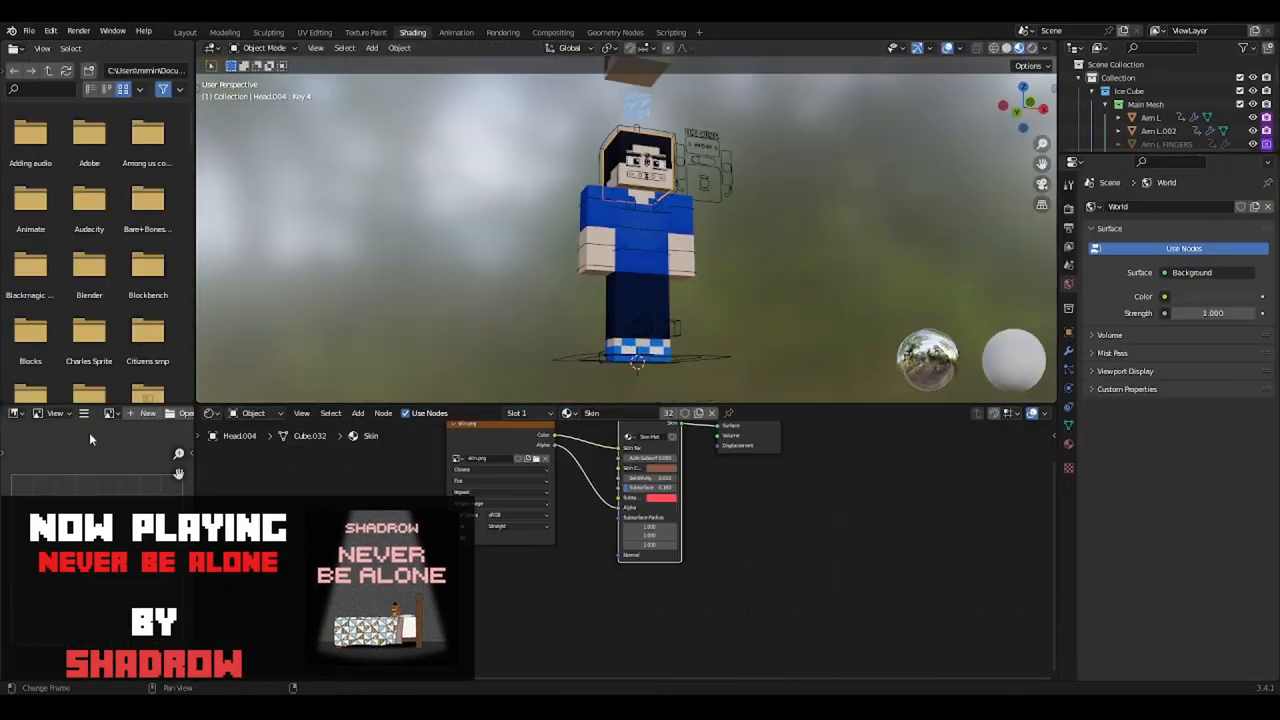
- Extrude the legs in Edit Mode and mirror the arm across the body with a Mirror modifier
left_click(184, 32)
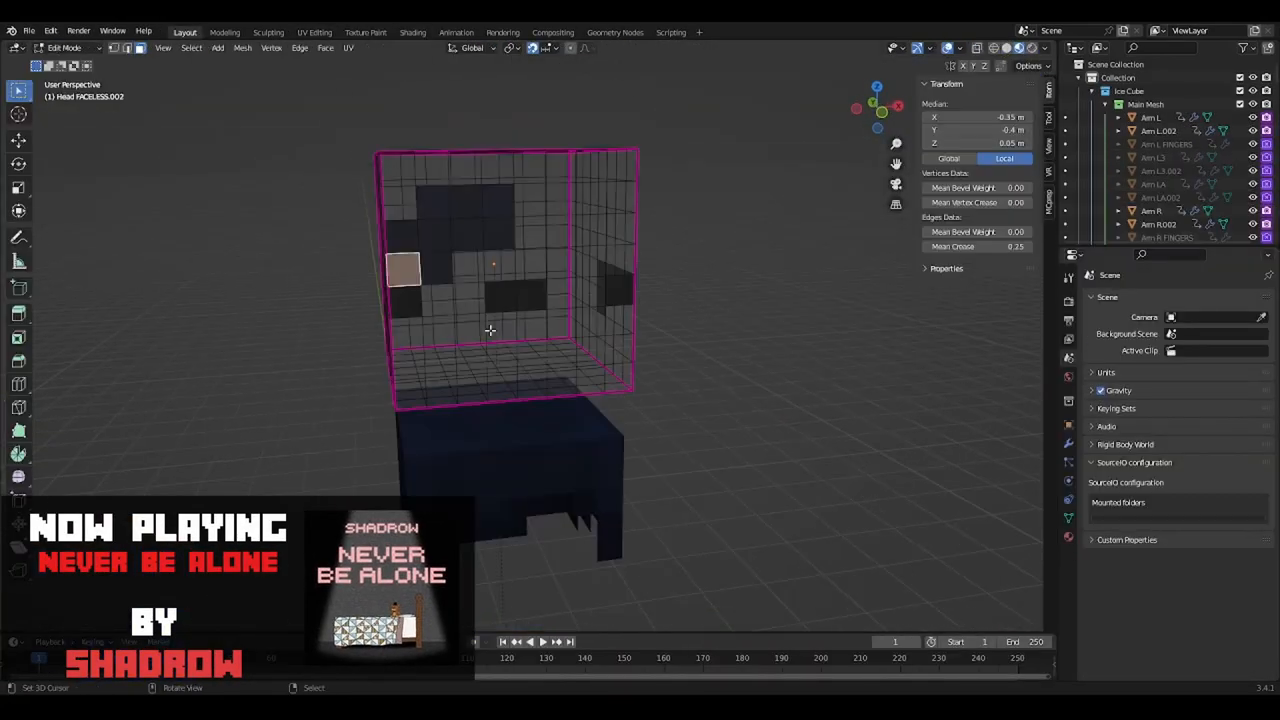
left_click(582, 48)
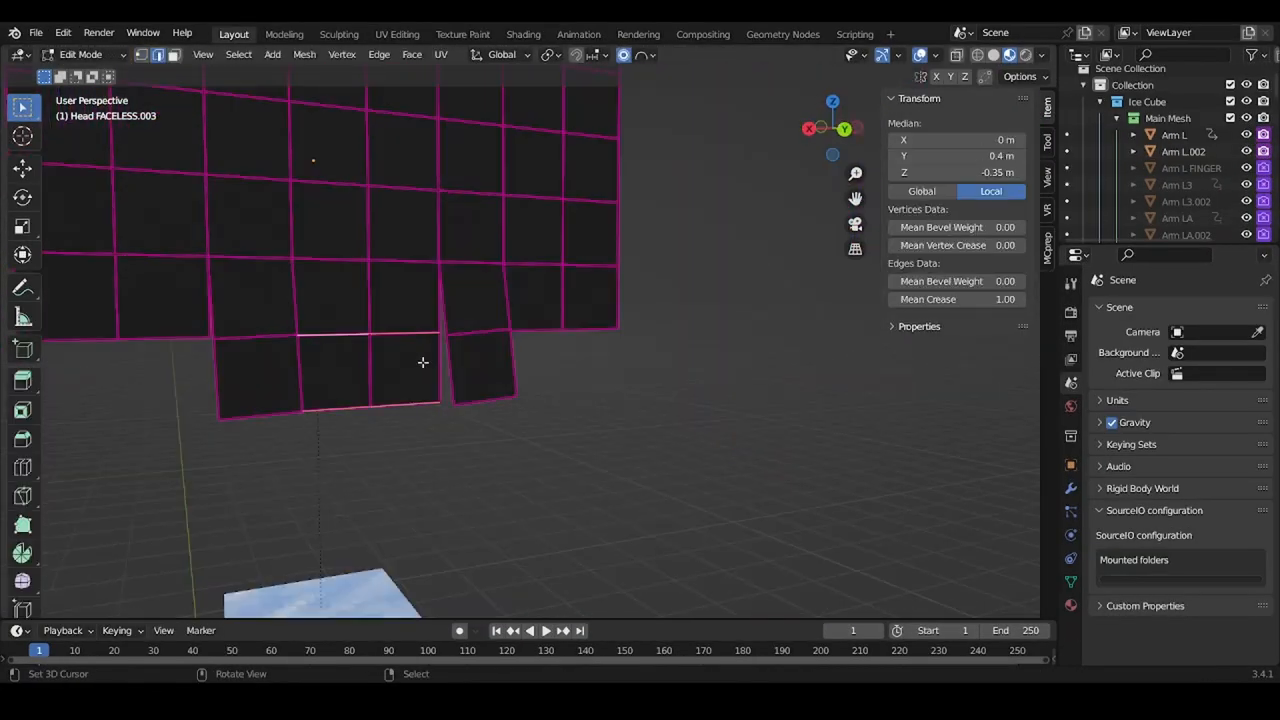
key("Tab")
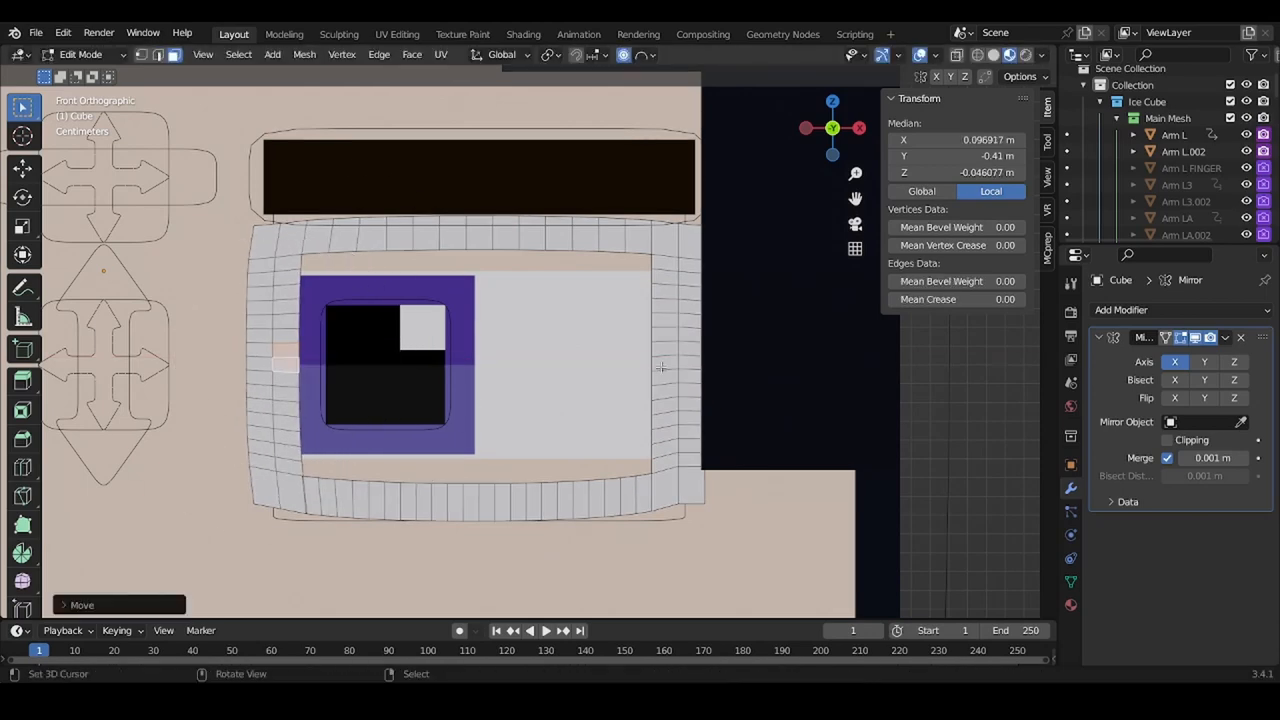
key("s")
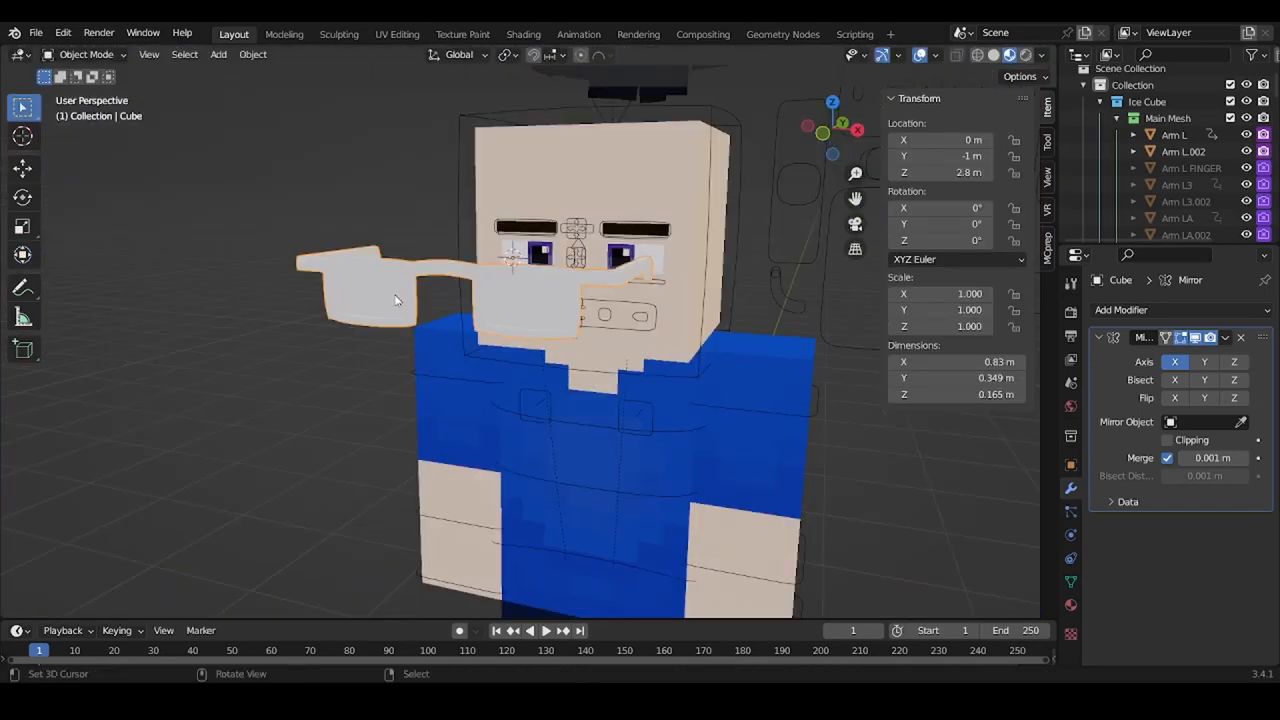
left_click(524, 32)
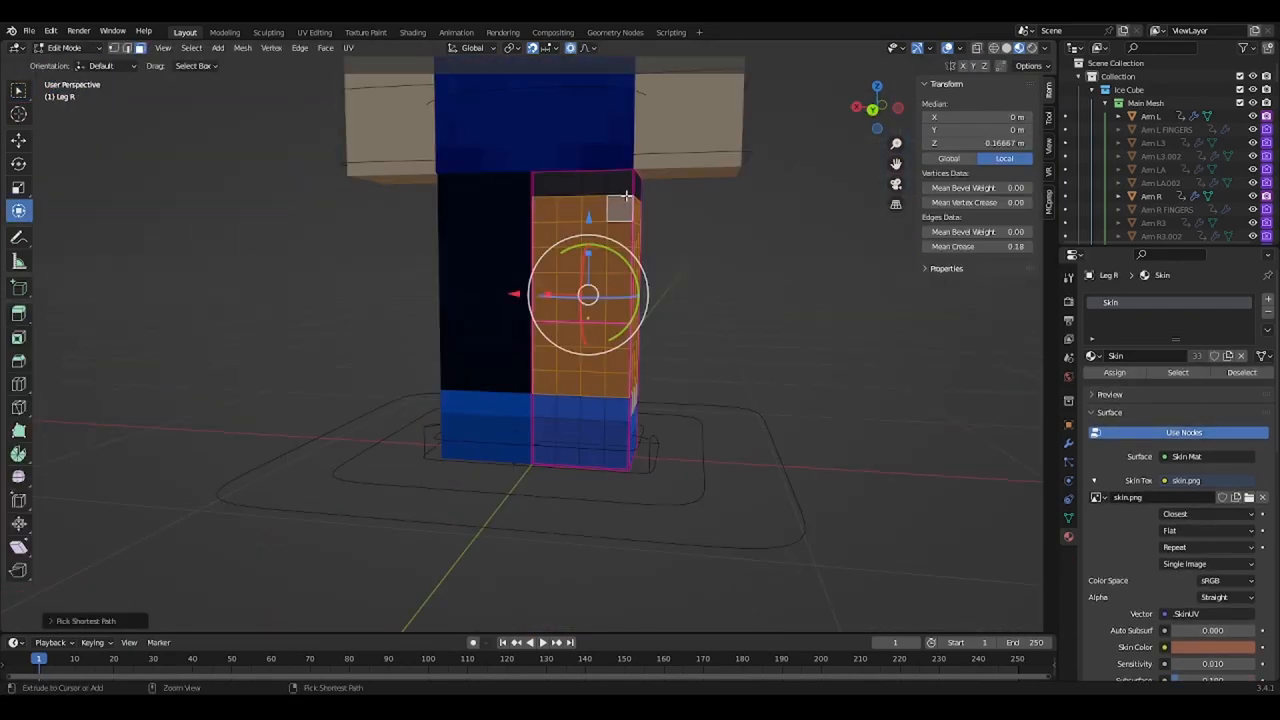
- Model black-rimmed glasses frames and position them over the character's eyes
key("Tab")
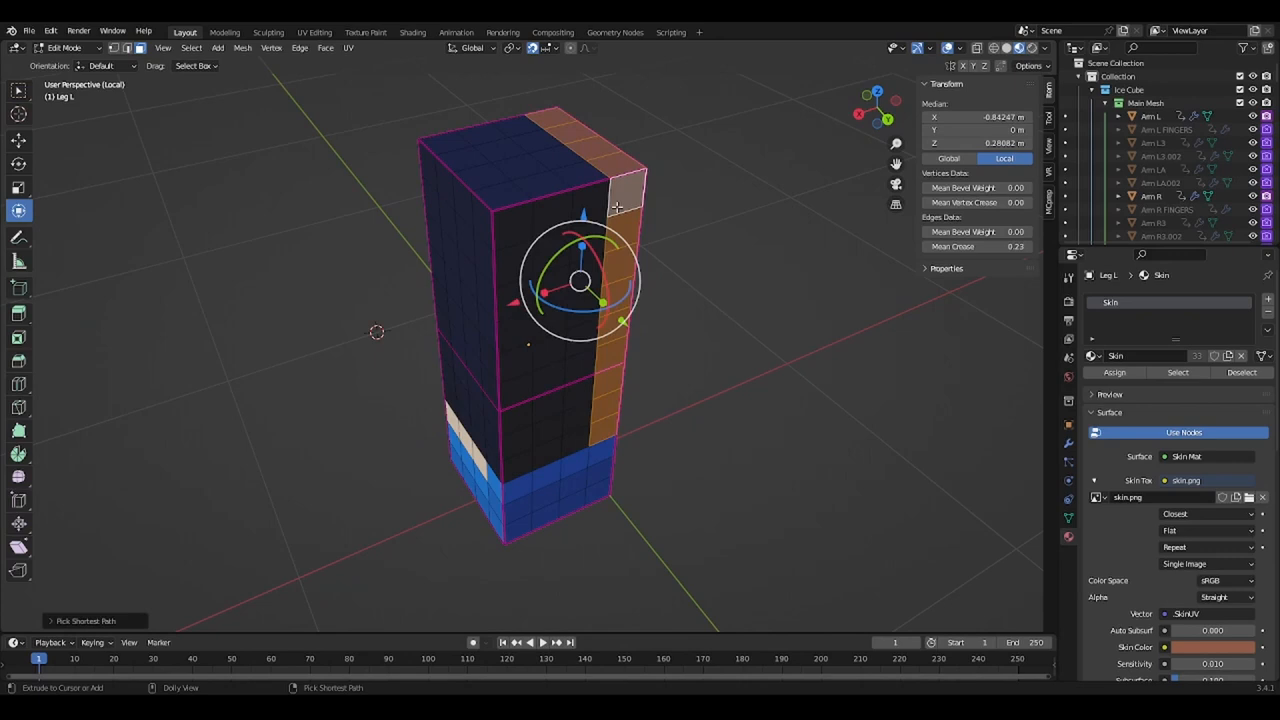
left_click(324, 48)
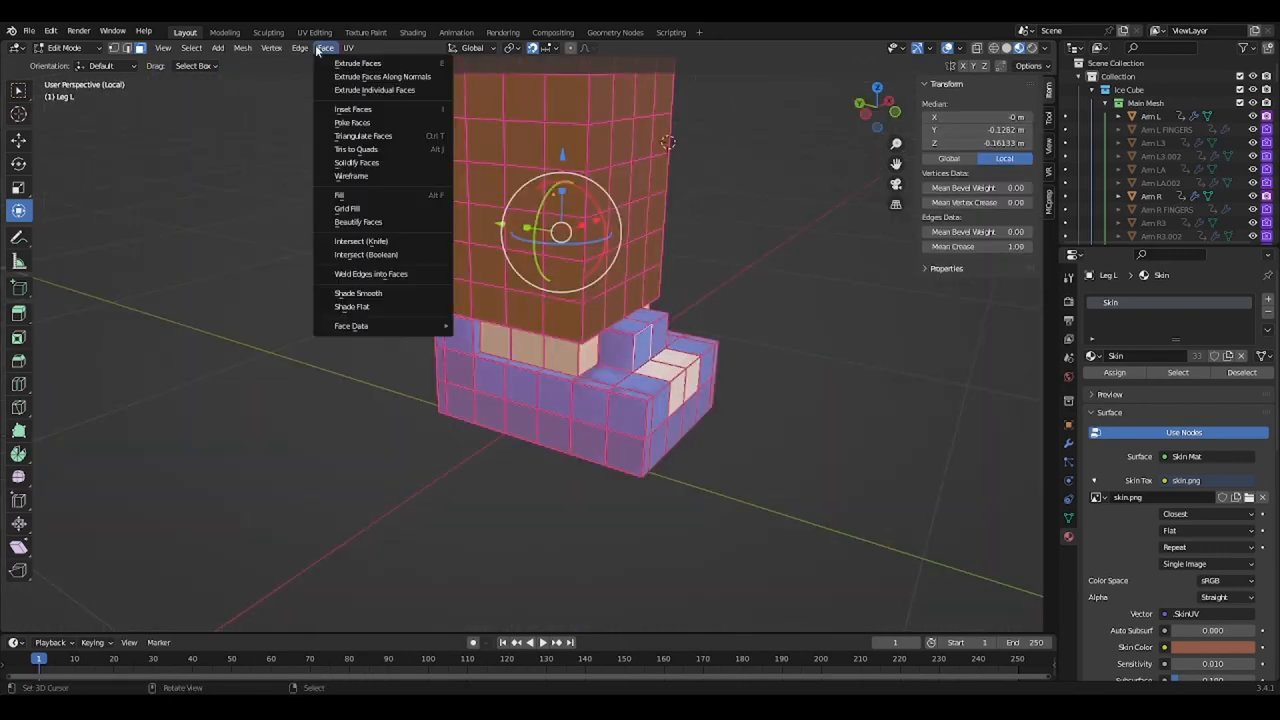
left_click(412, 32)
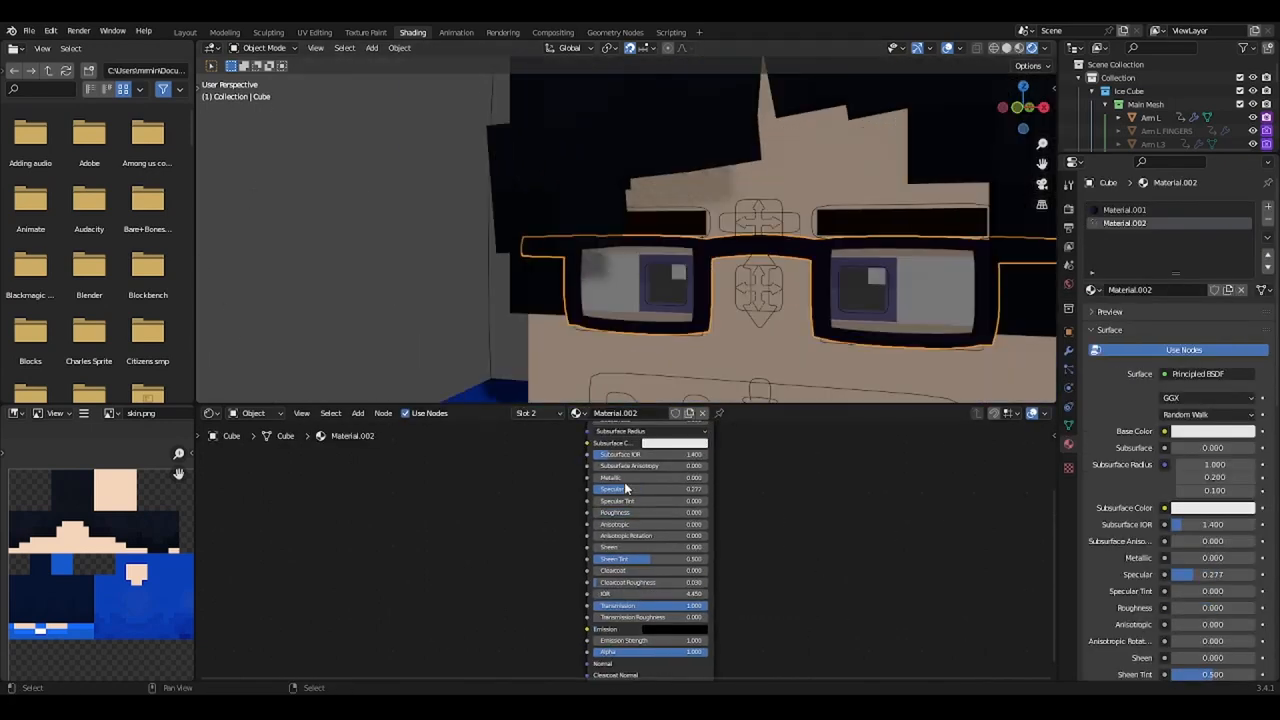
- Build a see-through glass shader for the lenses and add a hair mesh above the yellow body for shaping
left_click(184, 32)
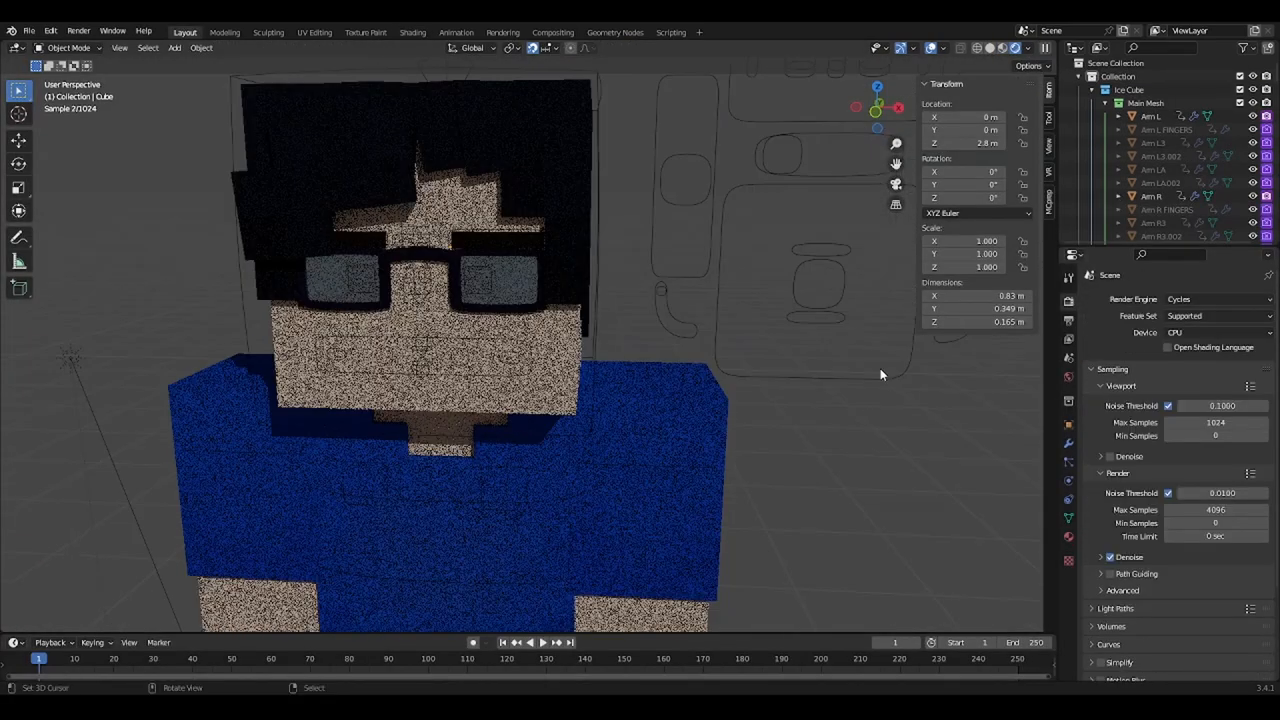
left_click(412, 32)
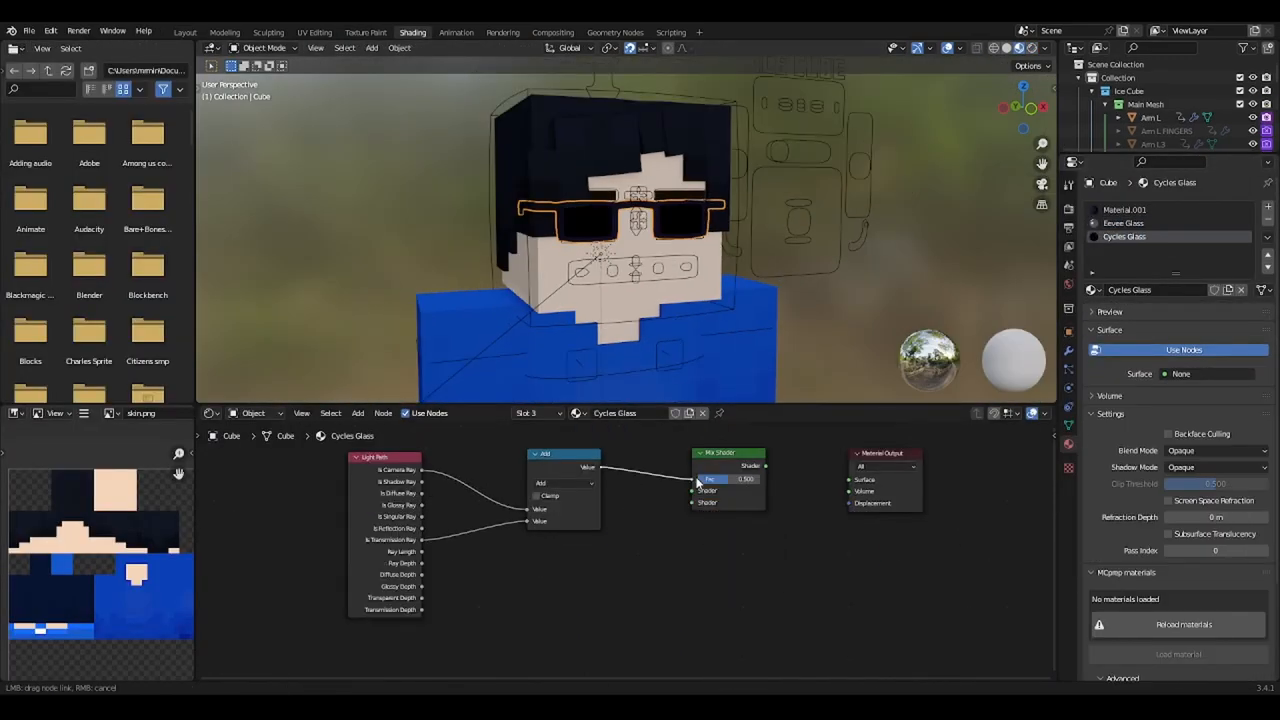
left_click(184, 32)
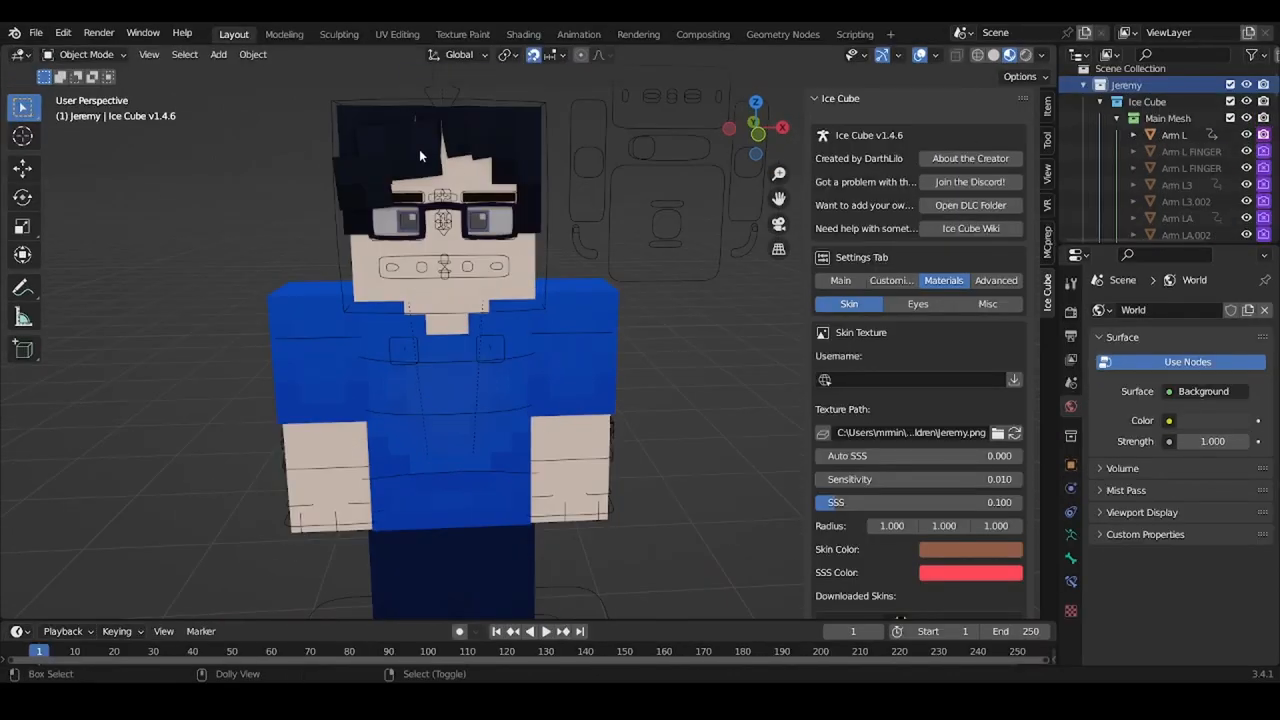
left_click(996, 280)
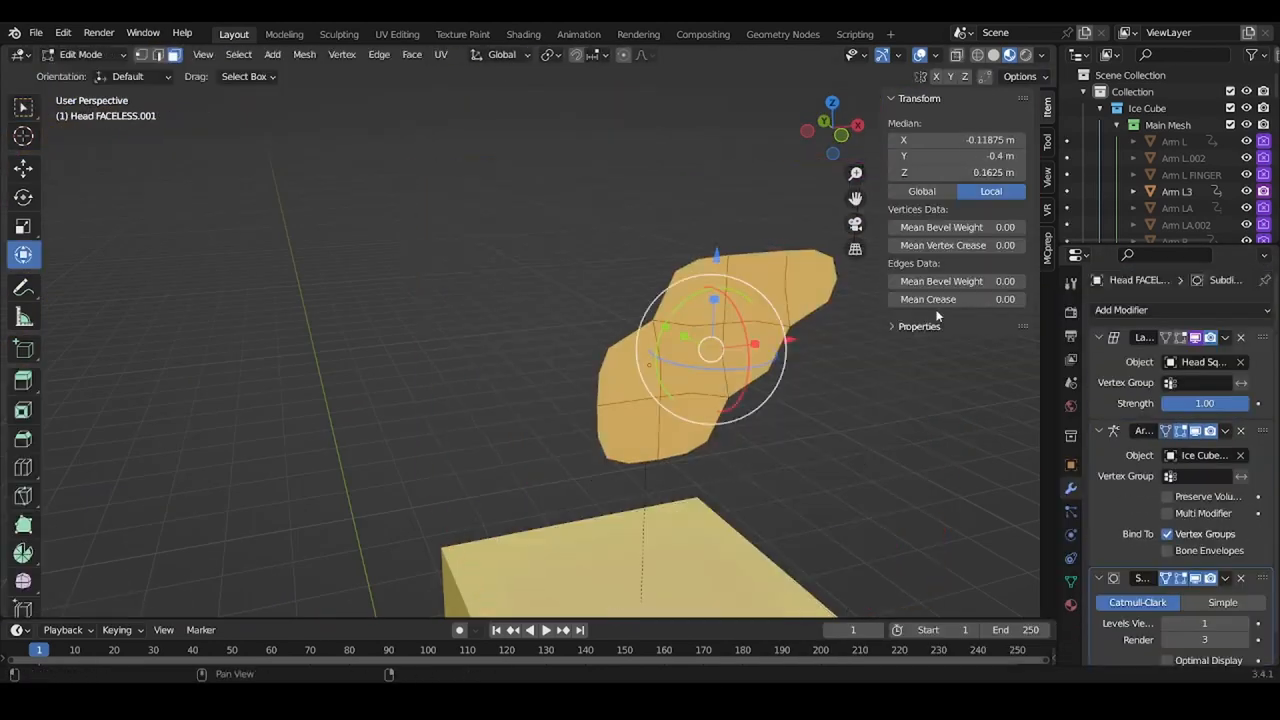
- Paint the orange shirt in UV Editing, add two wall planes and a floor, and light the corner with a Sun
key("Tab")
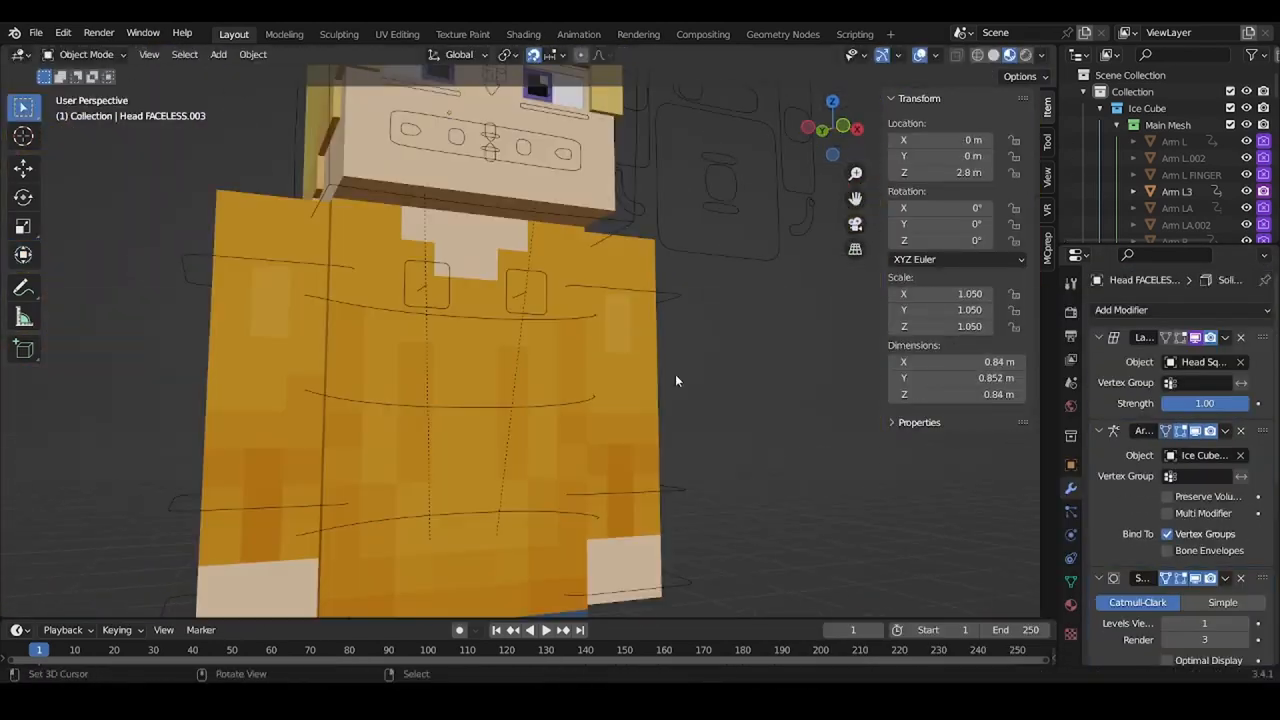
left_click(396, 32)
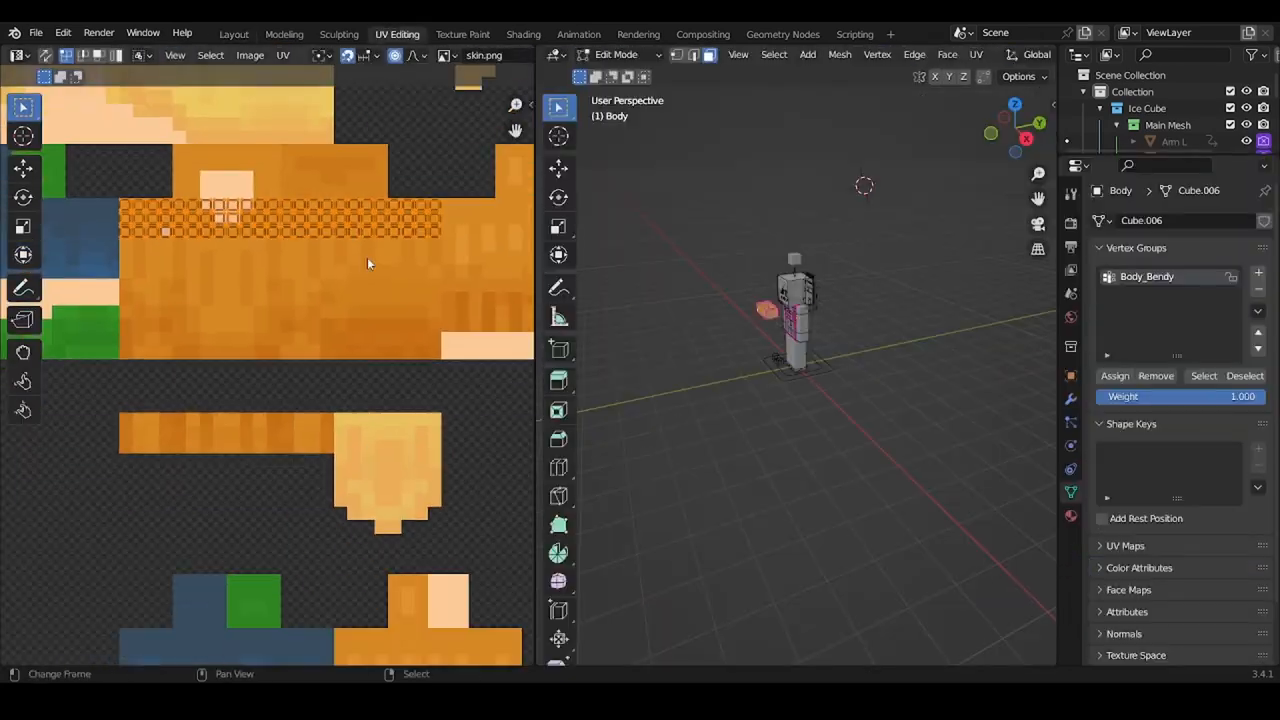
left_click(232, 32)
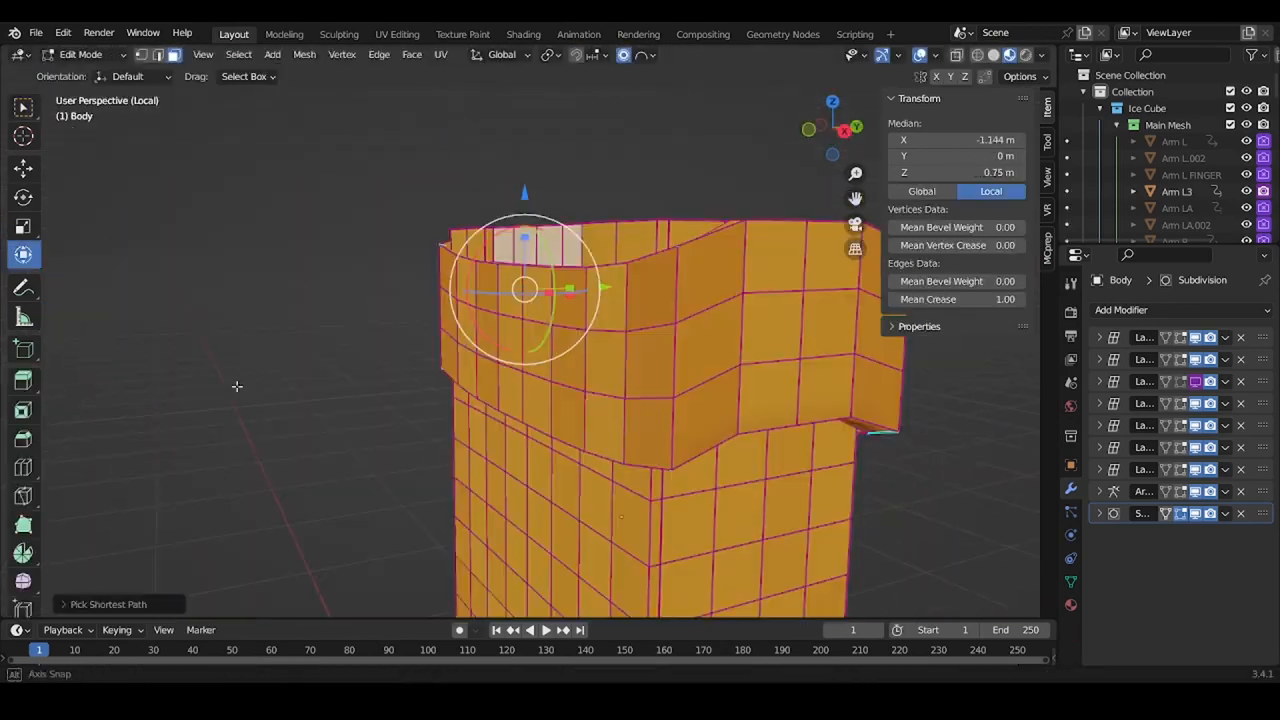
left_click(440, 54)
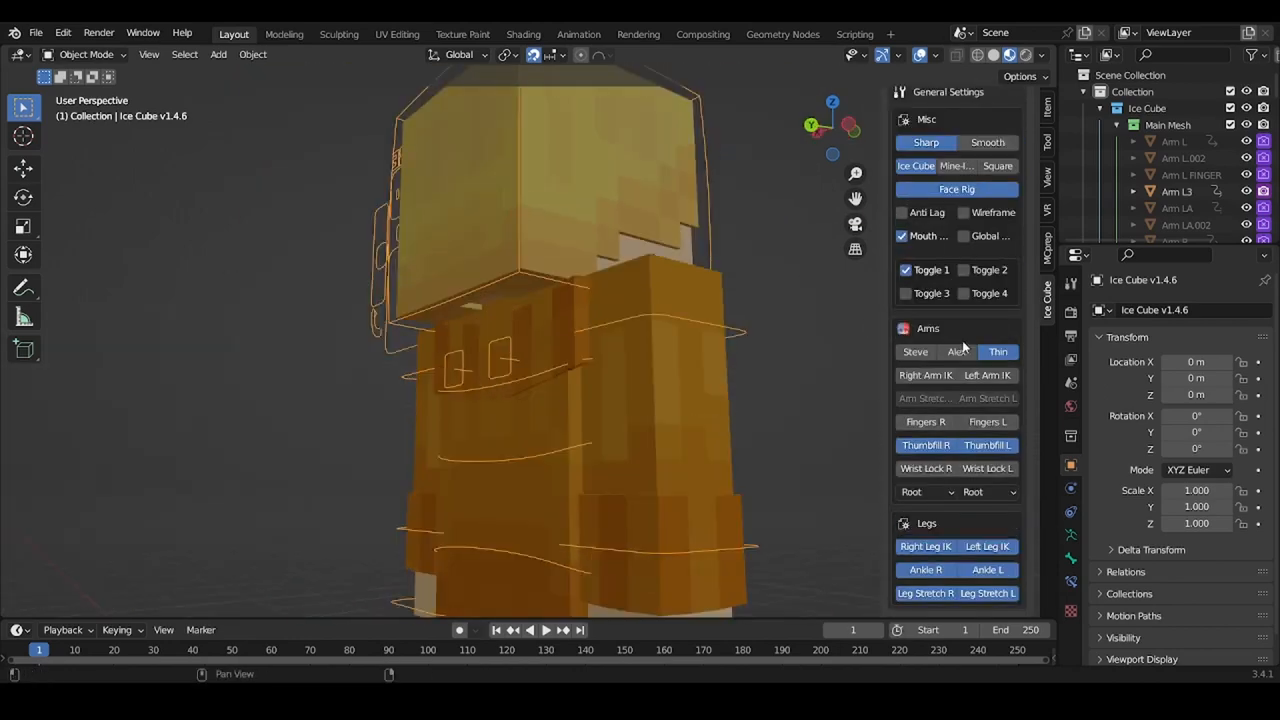
key("Tab")
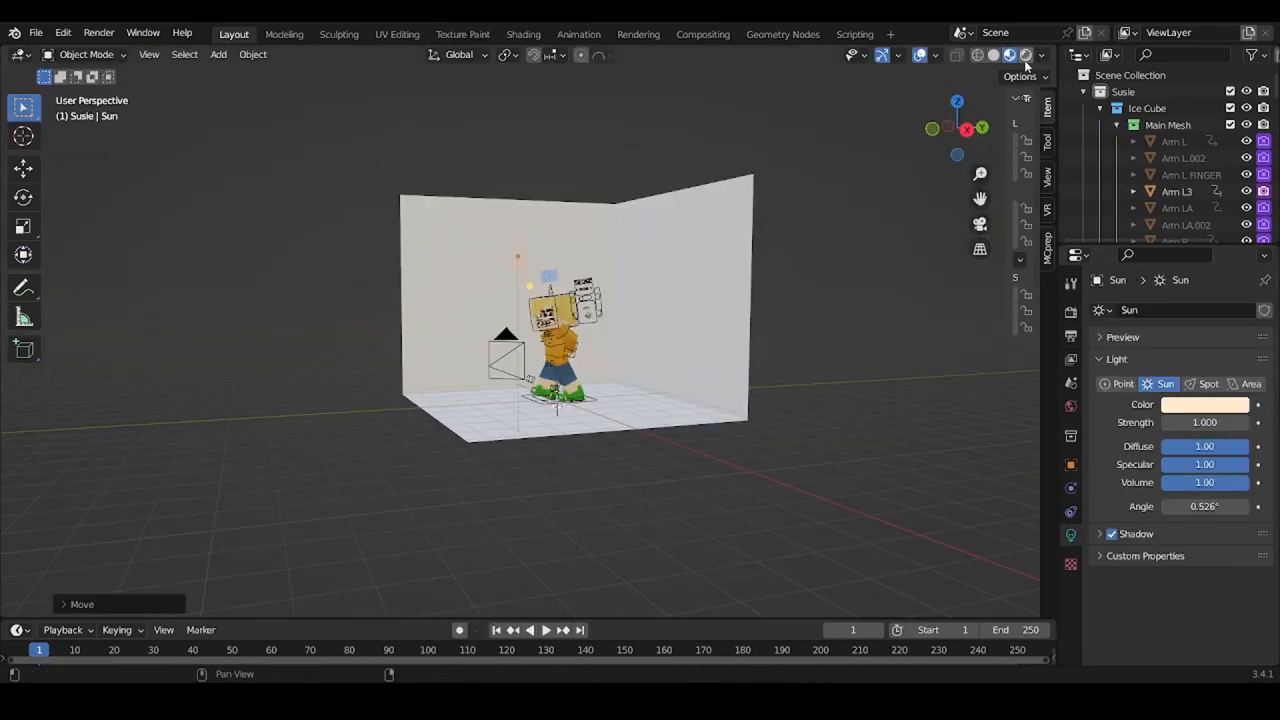
- Shape the legs with lattices and texture a black suit with purple tie and cuffs onto the rigged character
left_click(1216, 530)
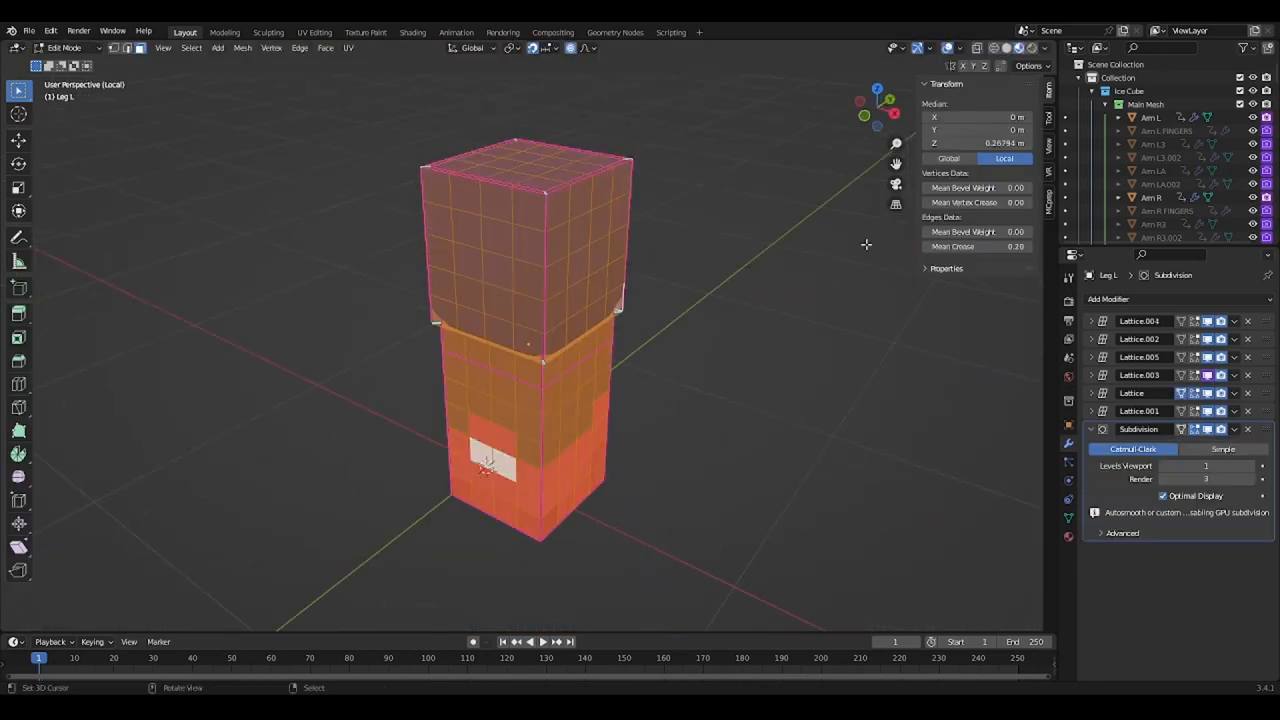
key("Tab")
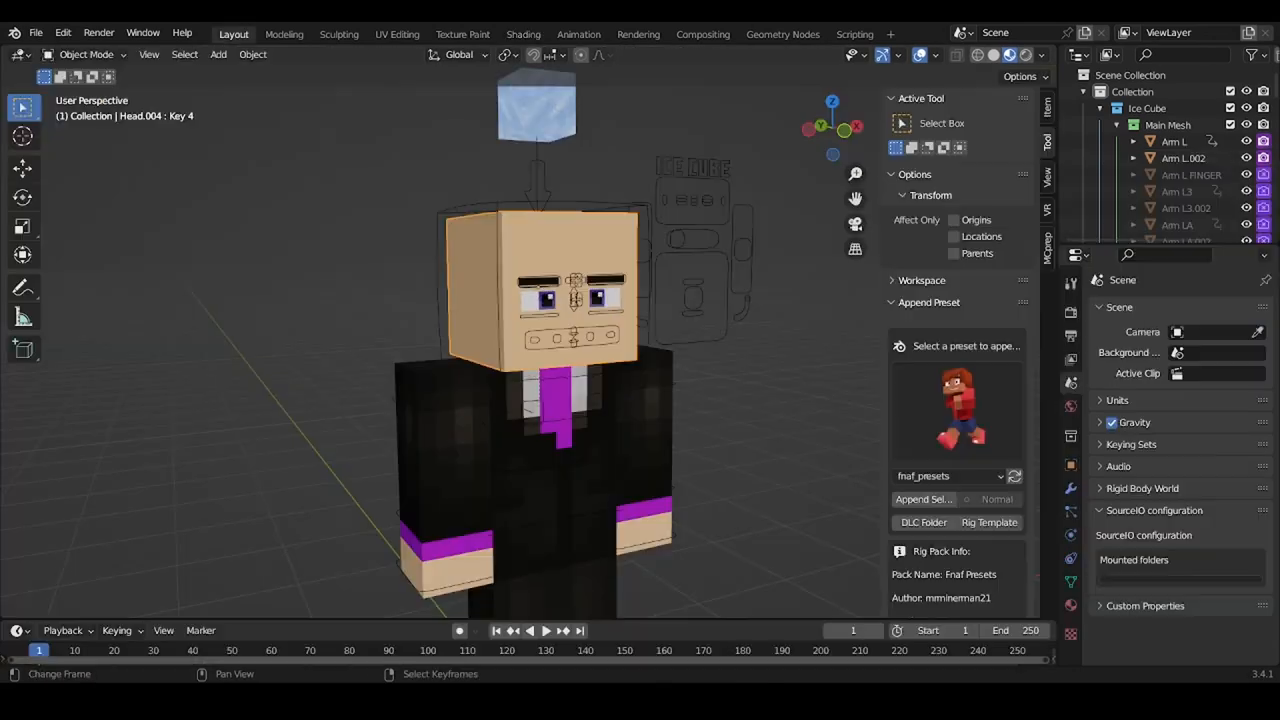
- Paint the suited character's purple textures, face and dark hair in UV Editing and check the body
key("Tab")
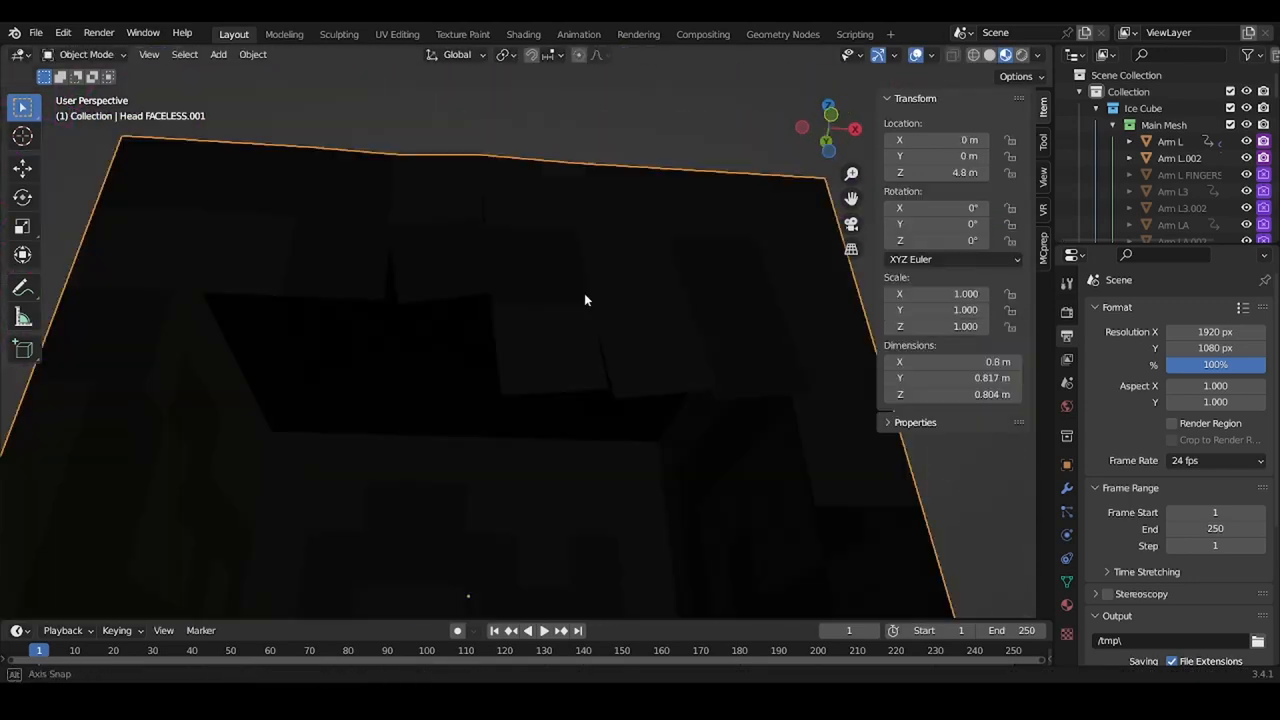
left_click(396, 32)
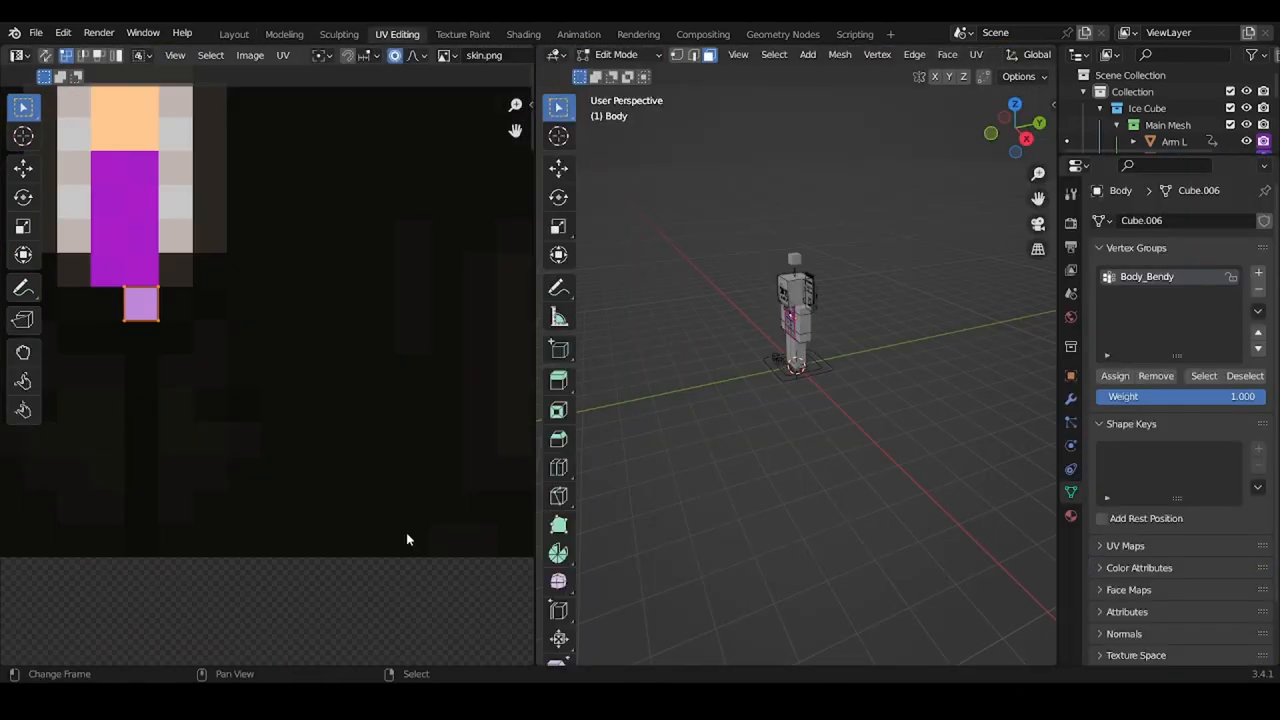
left_click(232, 32)
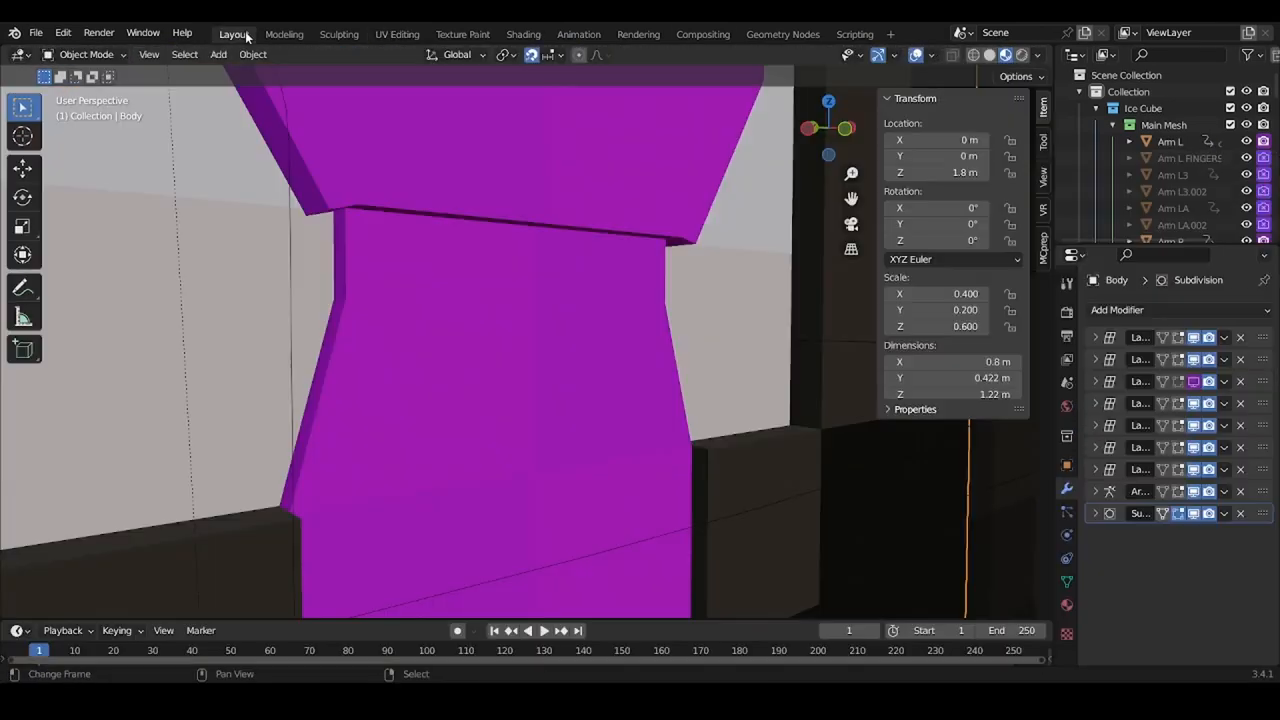
left_click(396, 32)
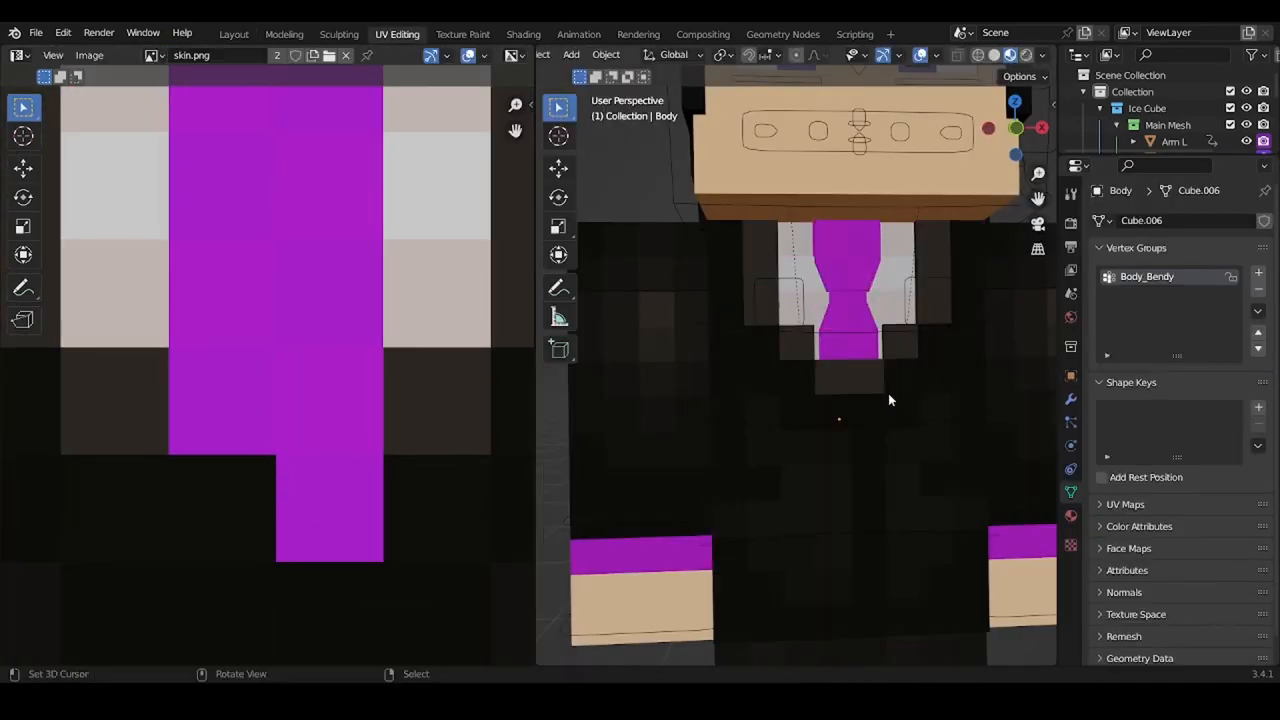
left_click(234, 32)
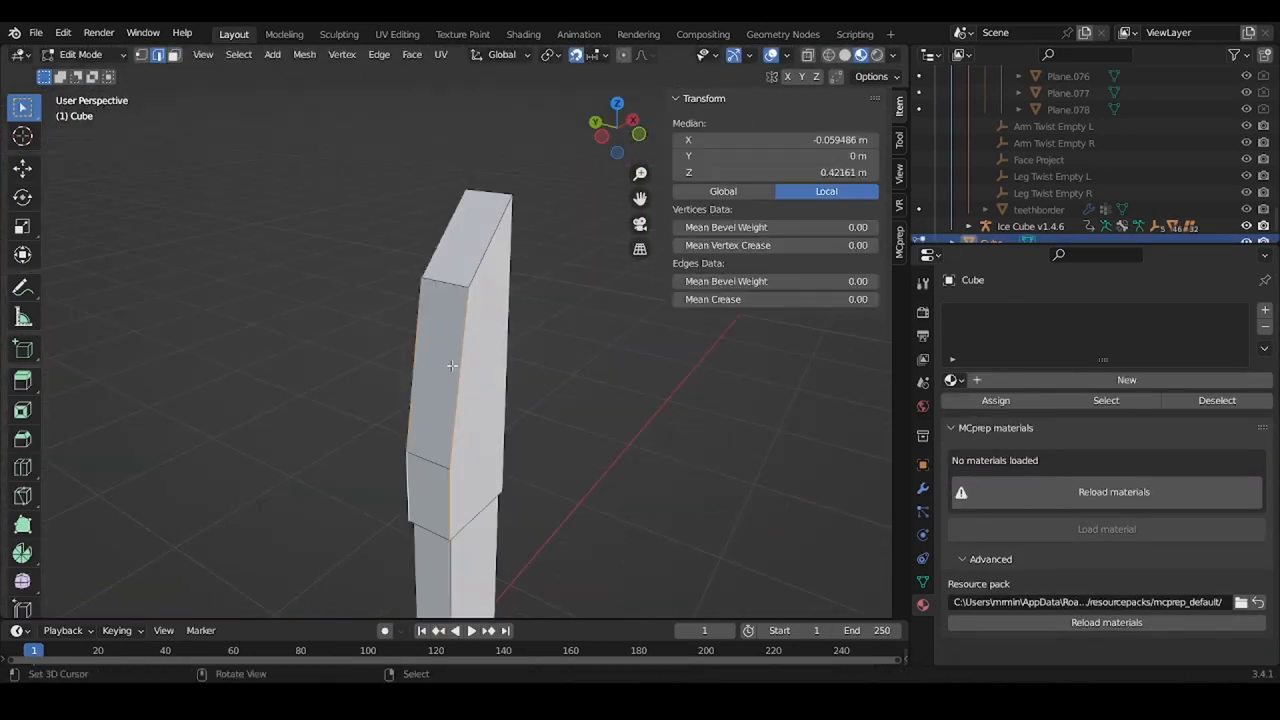
- Start a new empty file and choose fnaf_presets in the rig's Append Preset dropdown
key("Tab")
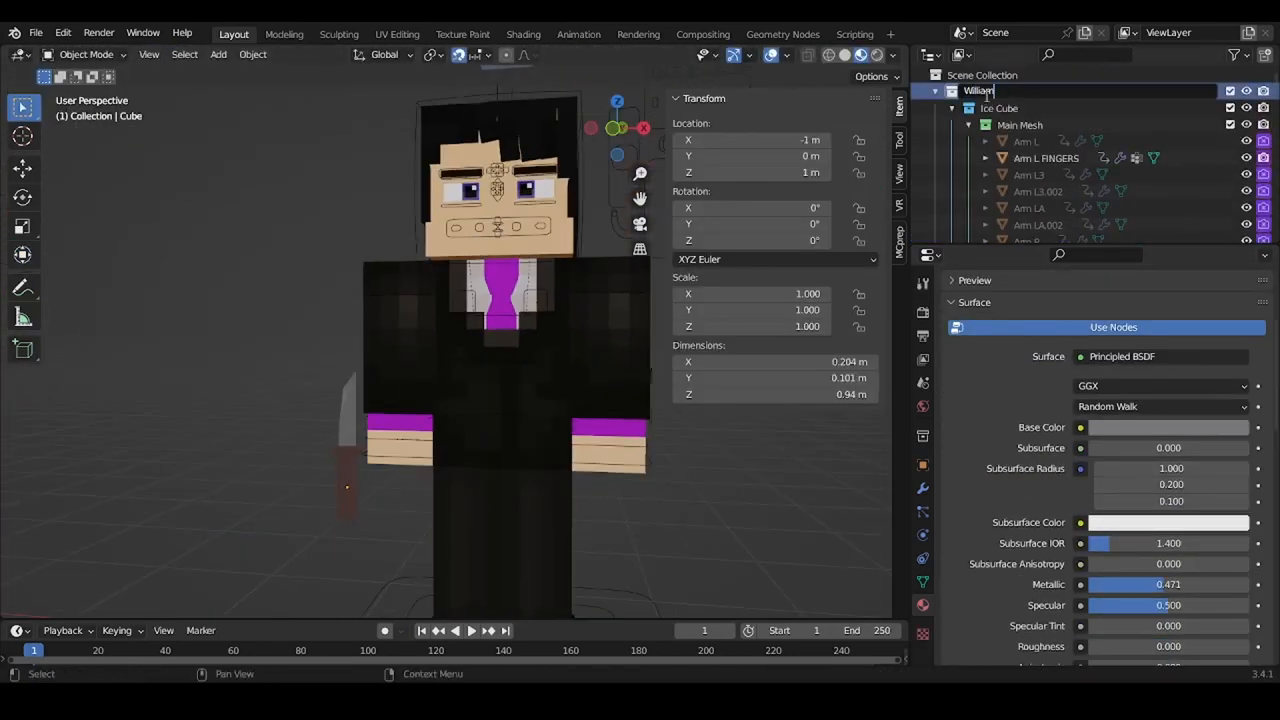
left_click(396, 32)
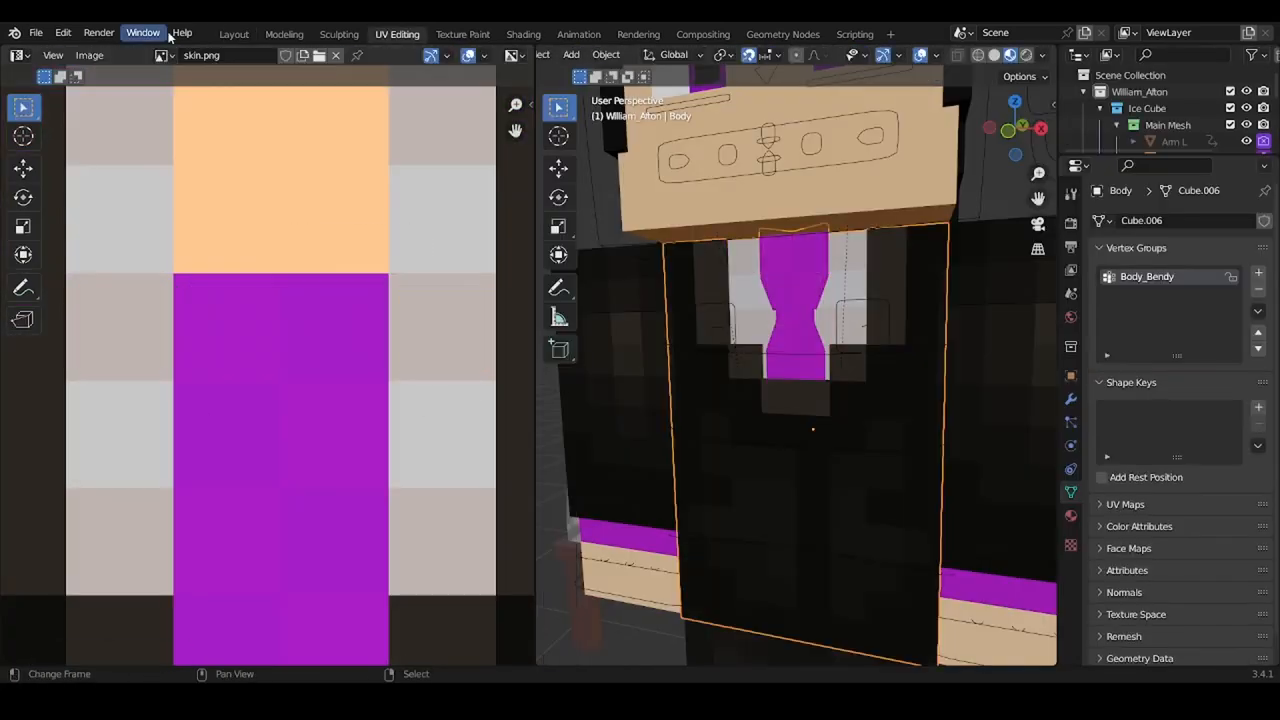
left_click(232, 32)
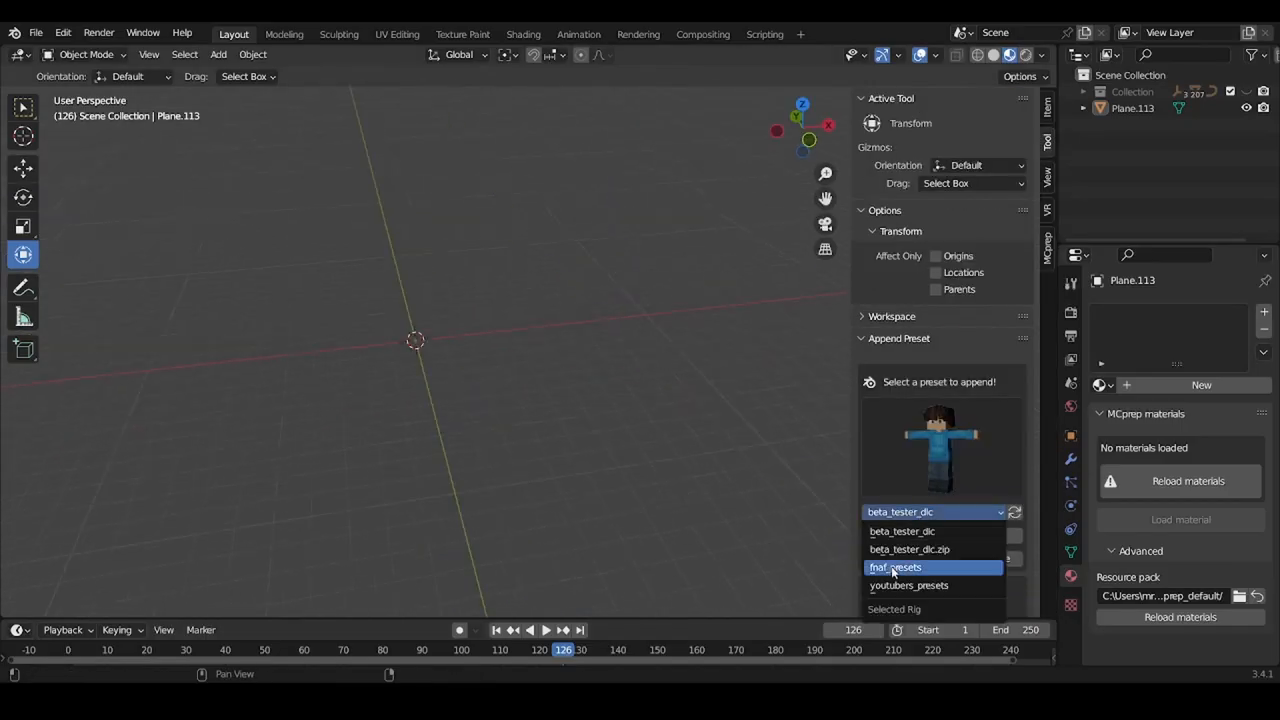
- Append the characters into the purple checkered room and place a Spot light shining down from above
left_click(894, 568)
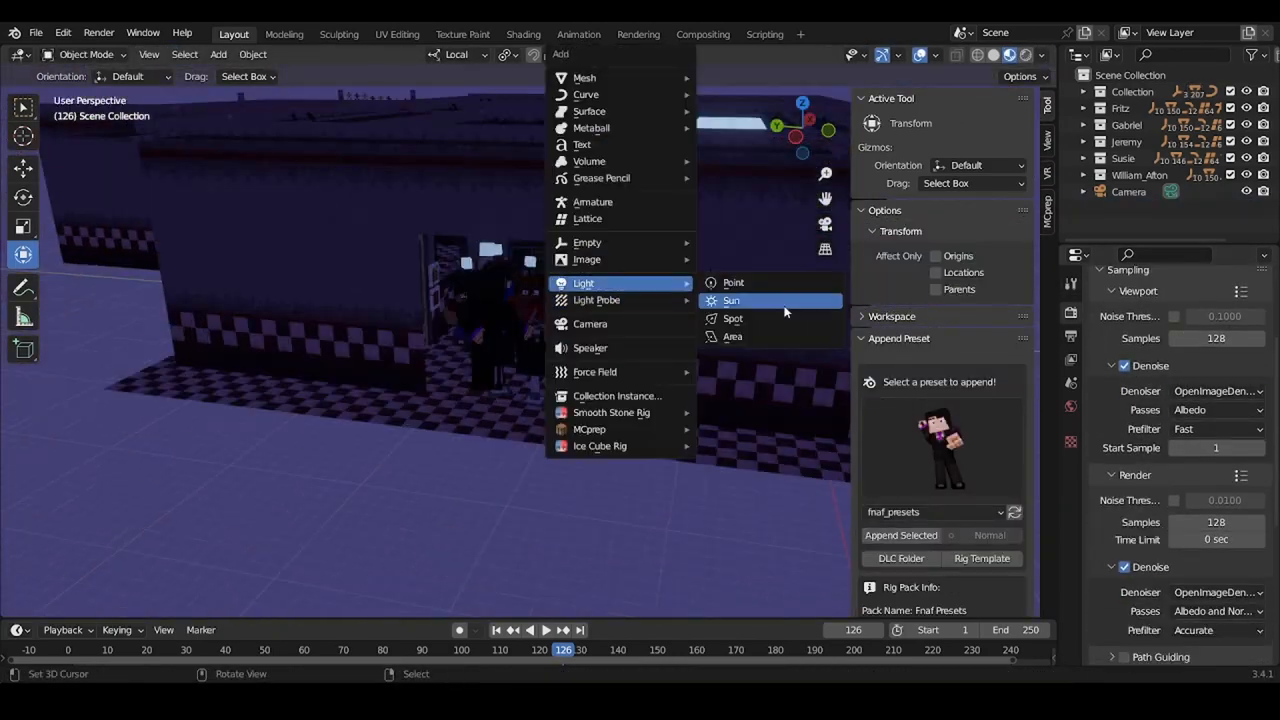
left_click(732, 336)
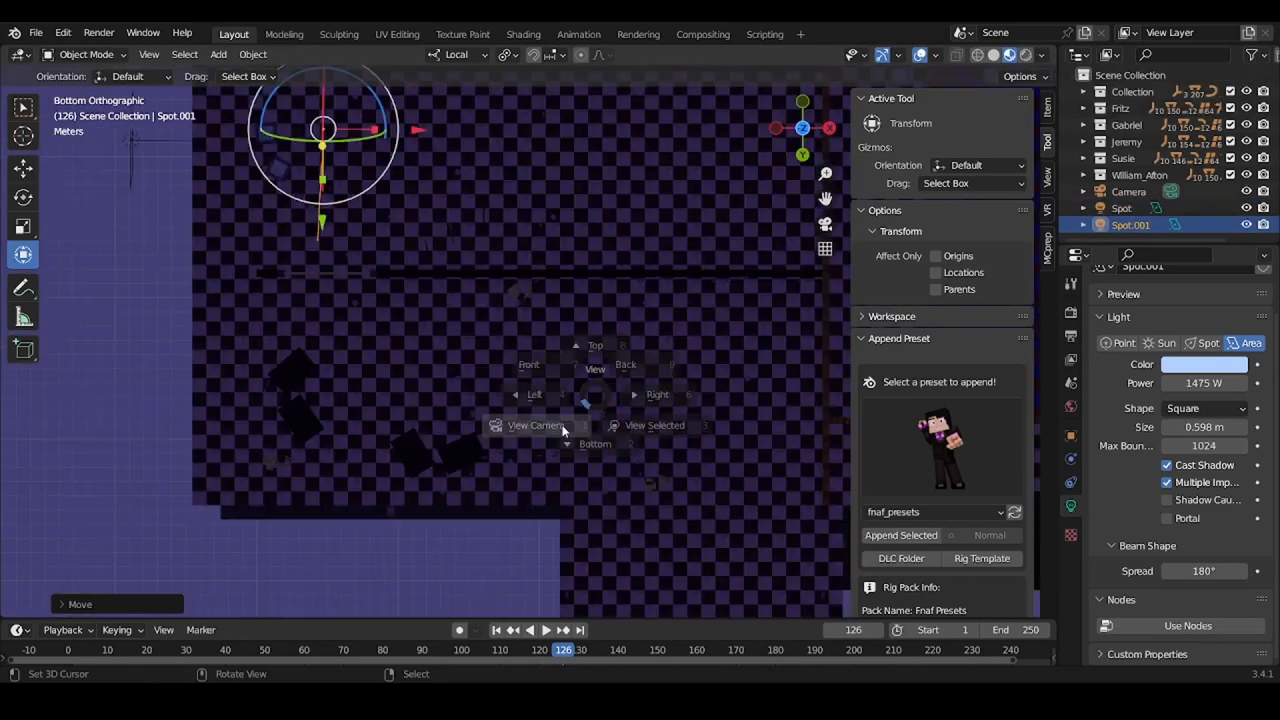